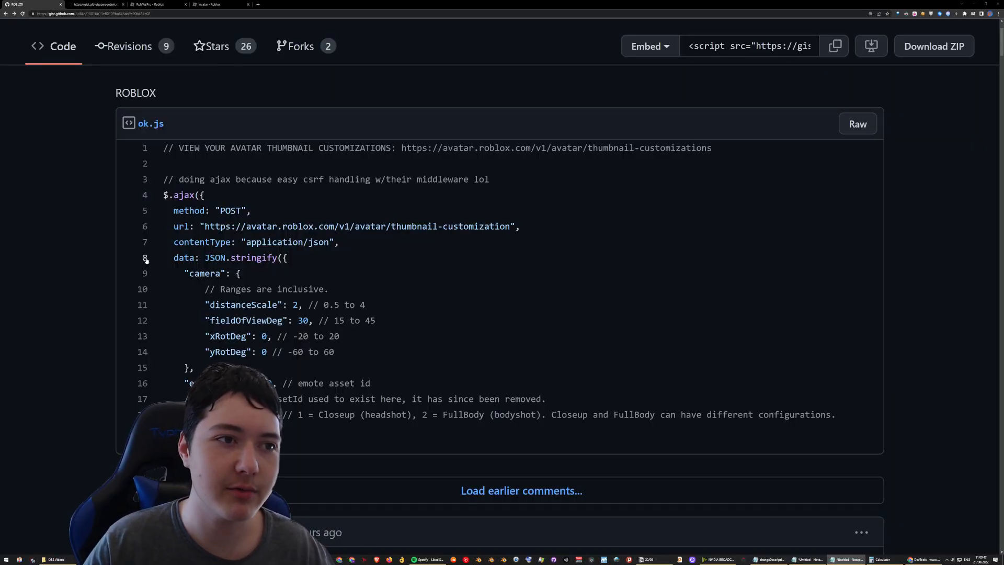
- Open the ok.js gist as raw code and select the whole script to copy
left_click(857, 124)
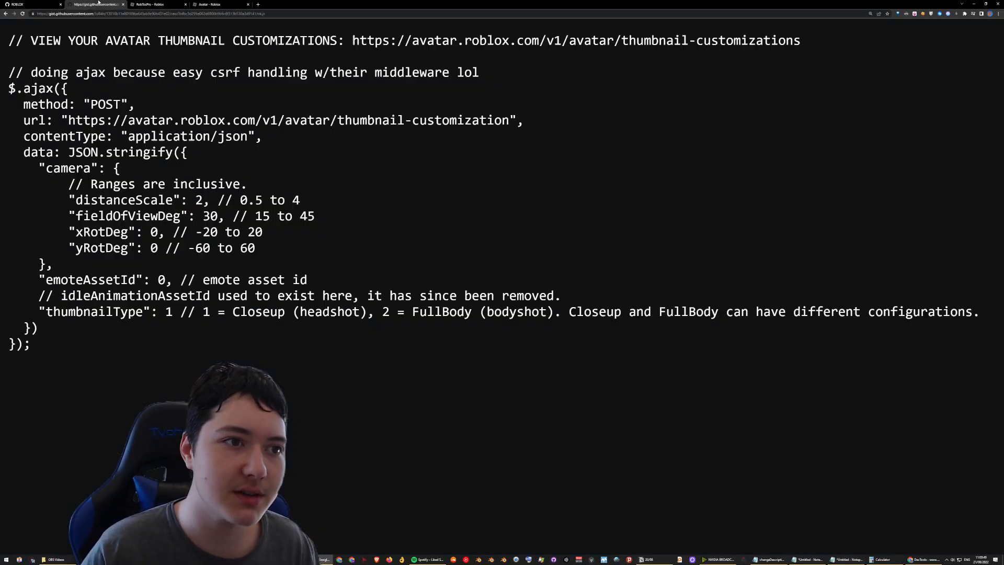
key("ctrl+a")
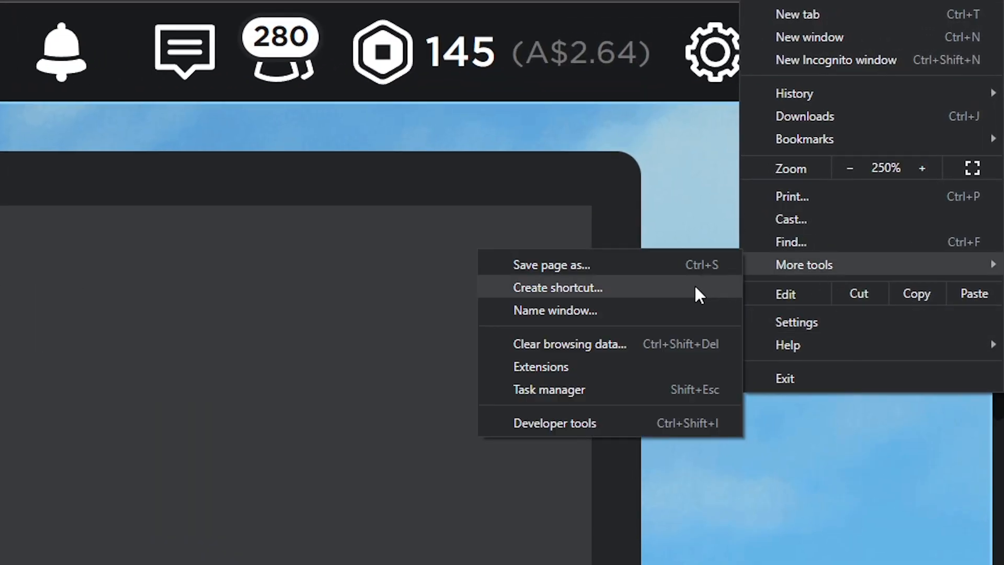
- Launch Developer tools over the Roblox profile and scroll the Elements markup
left_click(555, 423)
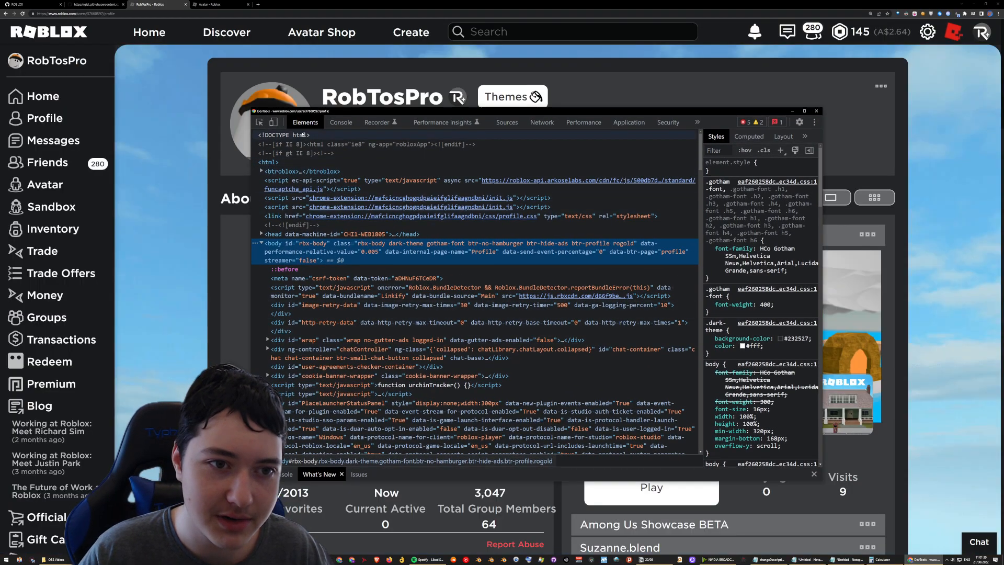
scroll("down", 3)
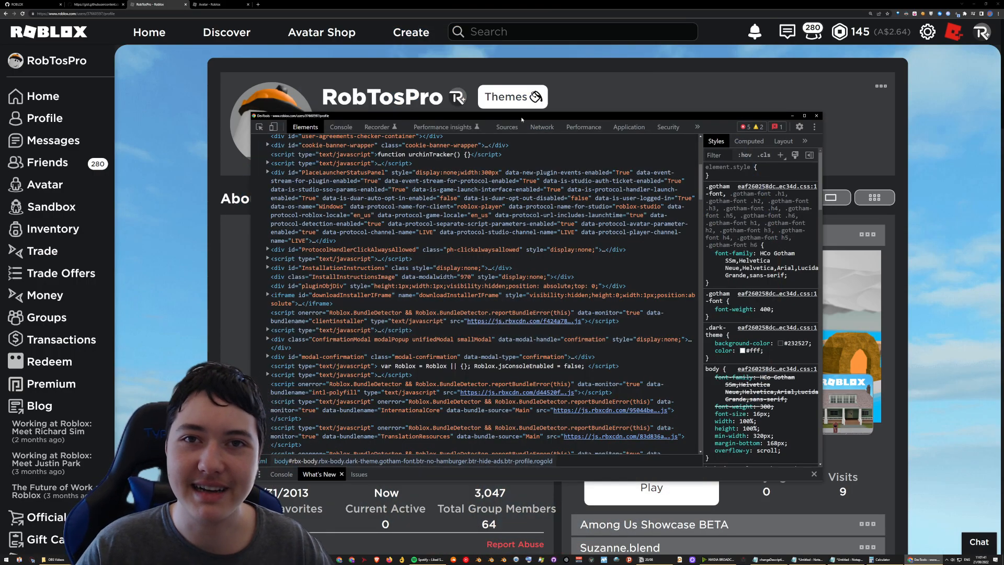
- In Sources, open the Snippets pane, try a new snippet, and open 'tutorial'
left_click(507, 126)
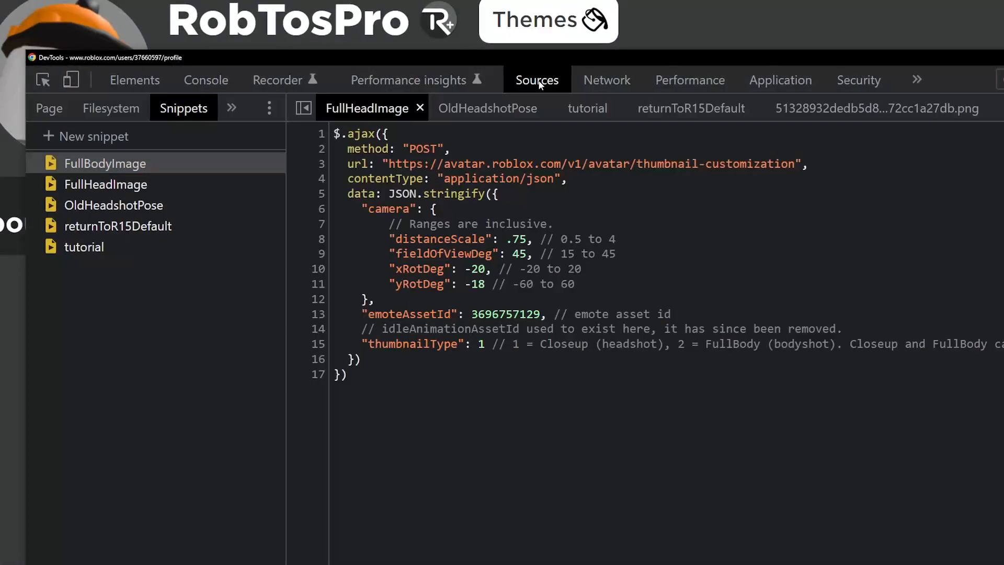
left_click(49, 107)
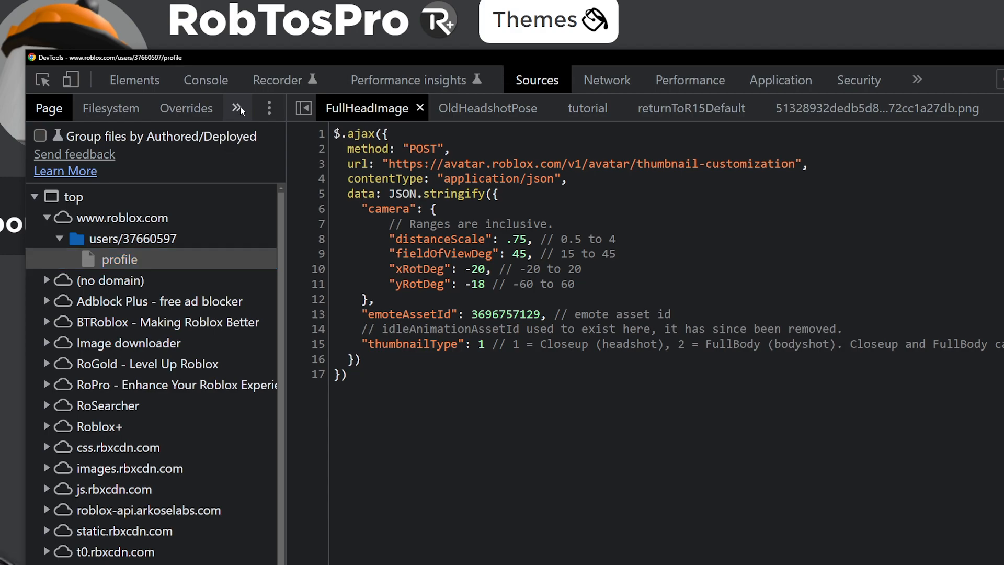
left_click(236, 108)
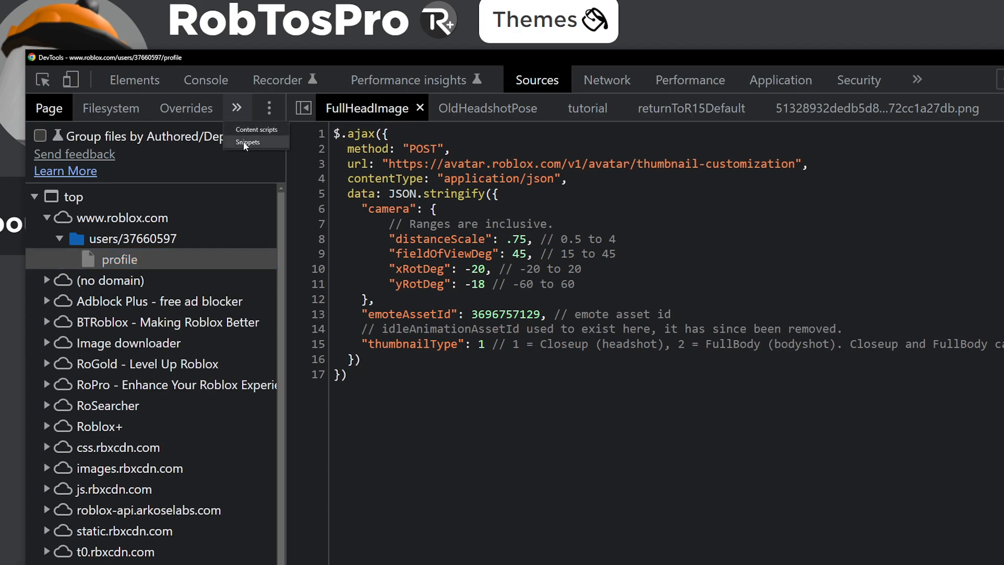
right_click(86, 246)
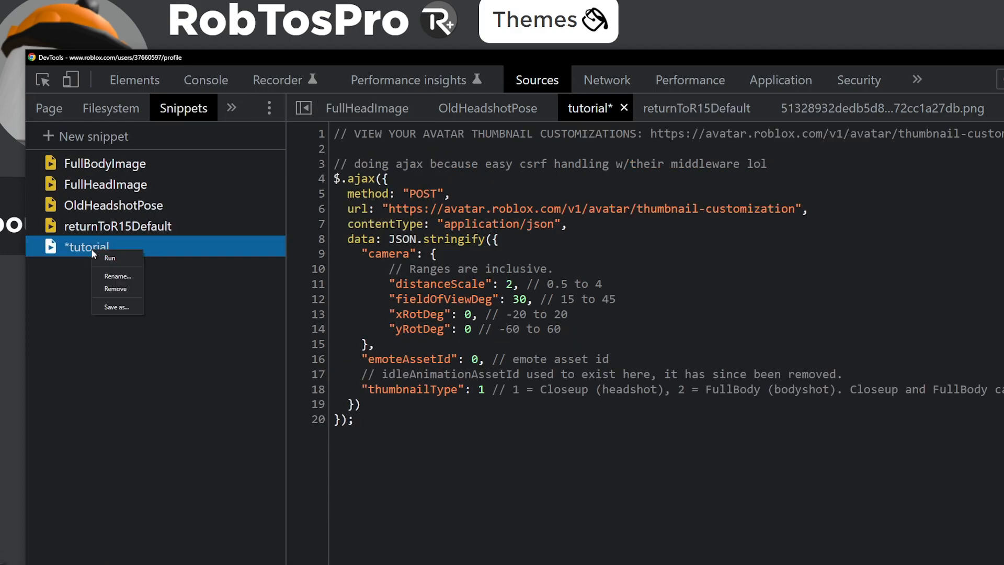
left_click(93, 136)
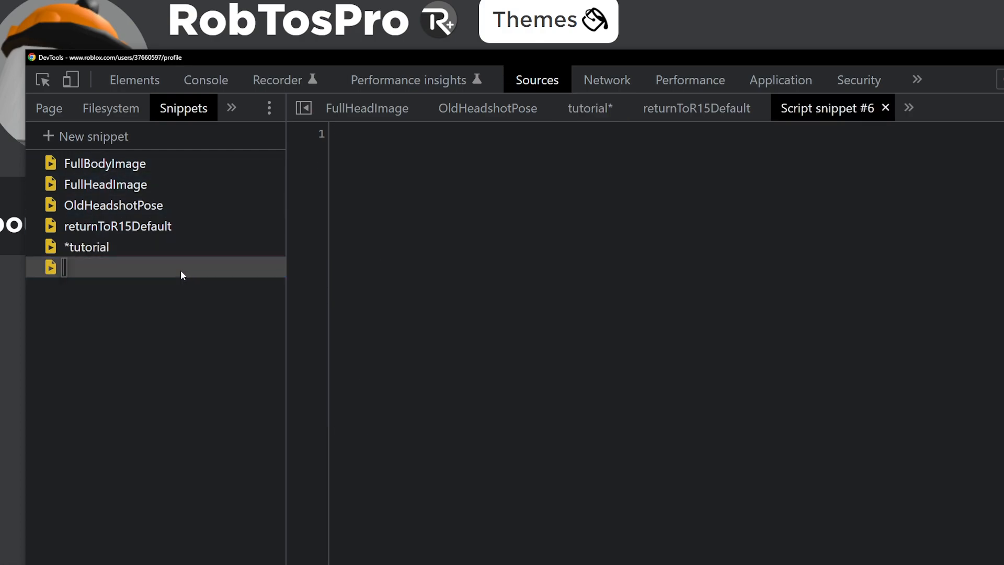
left_click(86, 246)
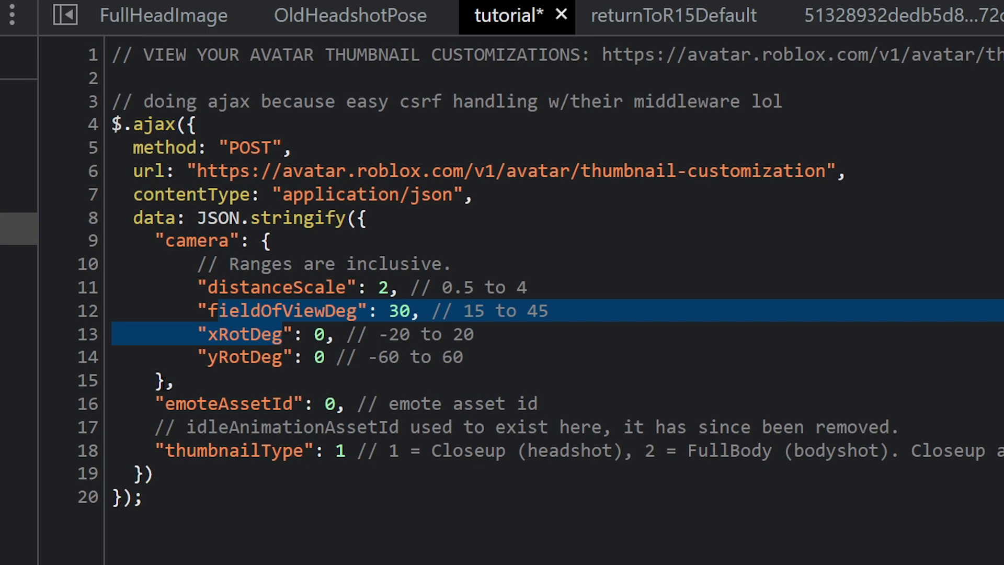
double_click(227, 403)
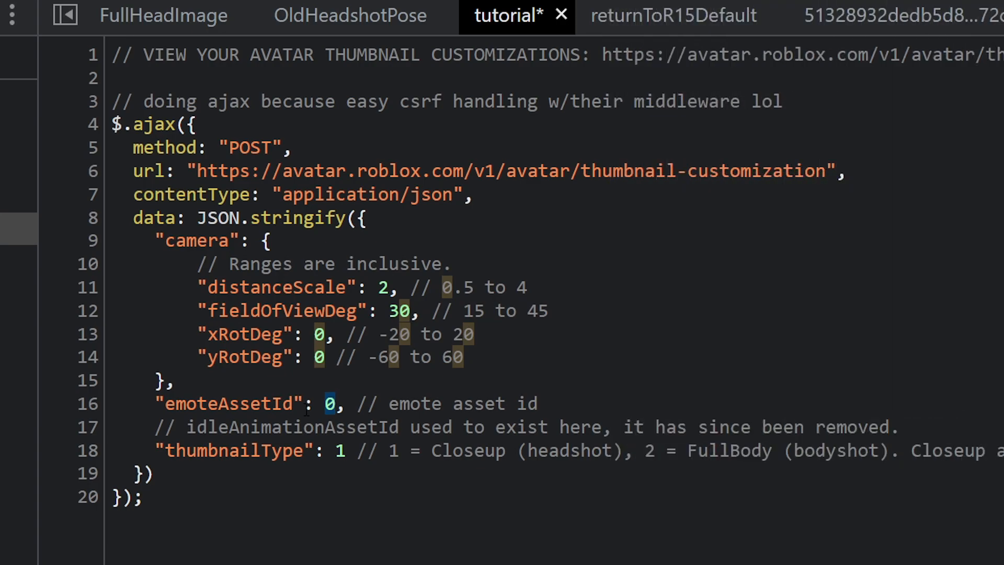
double_click(234, 451)
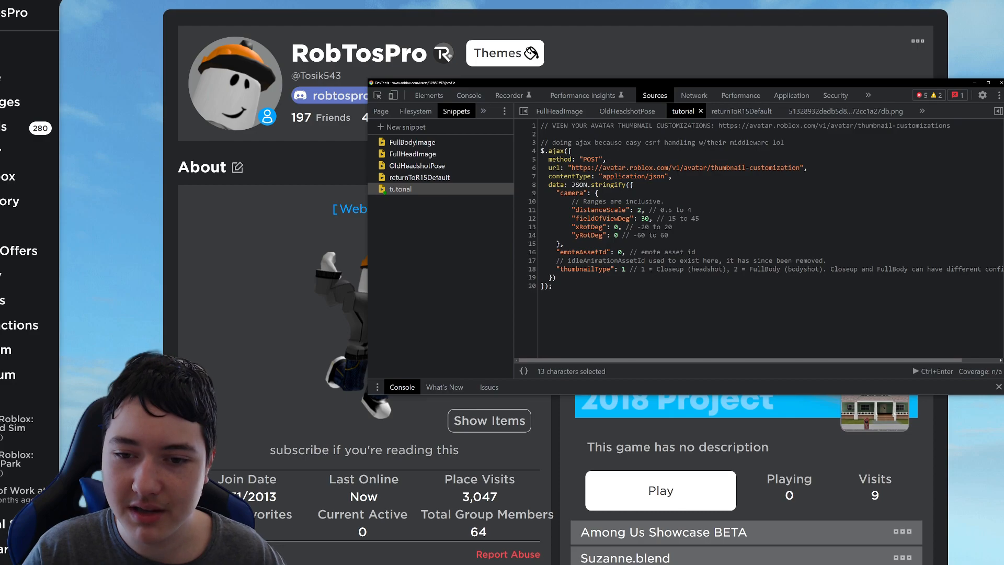
- Scroll the Roblox profile page down toward the Friends list
right_click(399, 188)
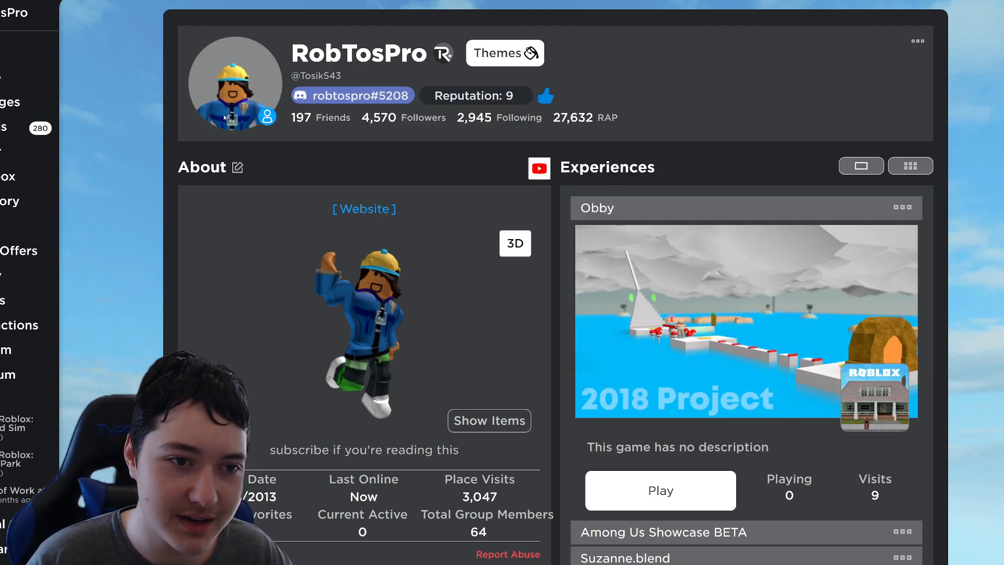
scroll("down", 3)
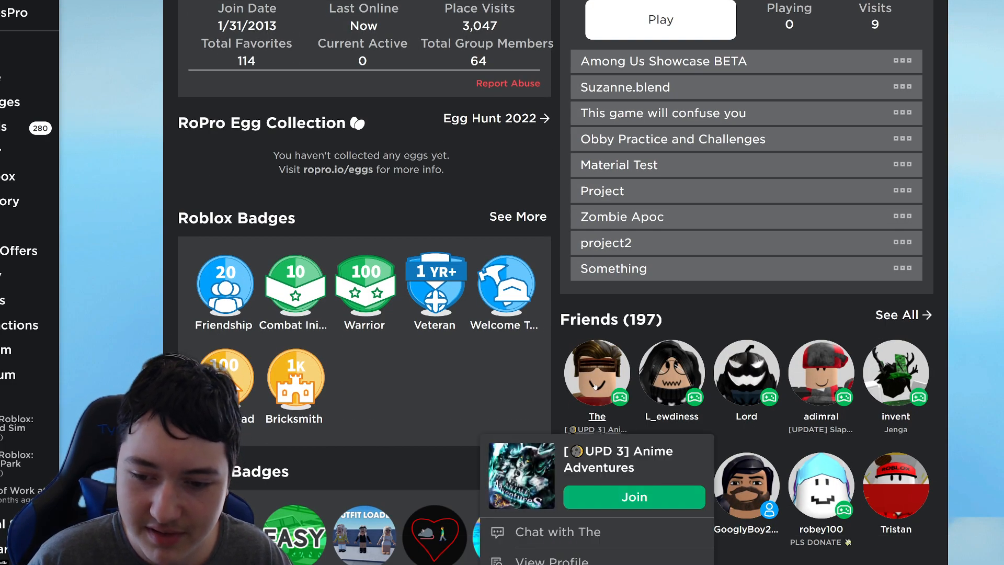
scroll("down", 3)
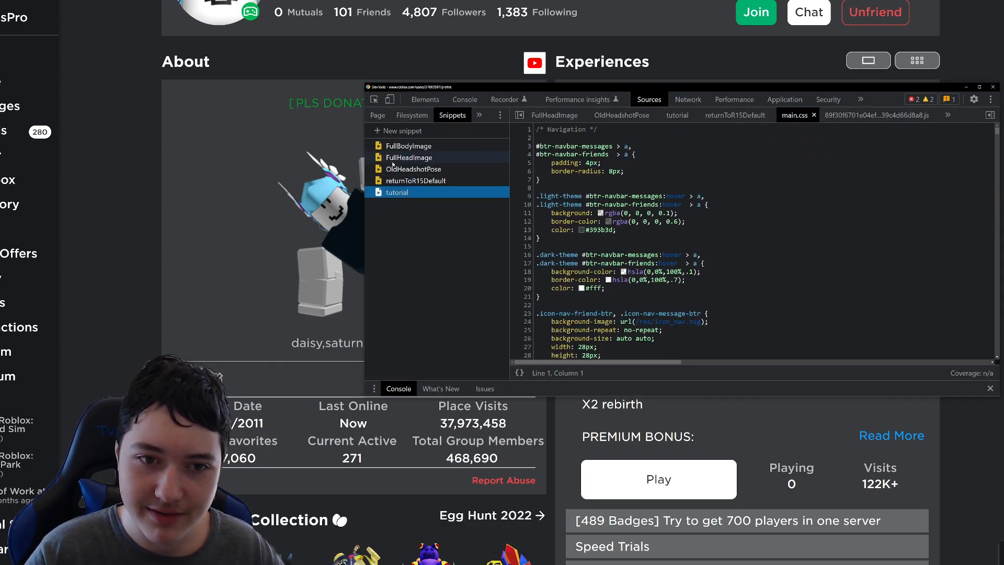
- Change thumbnailType to 2 in the tutorial snippet and confirm it
left_click(397, 192)
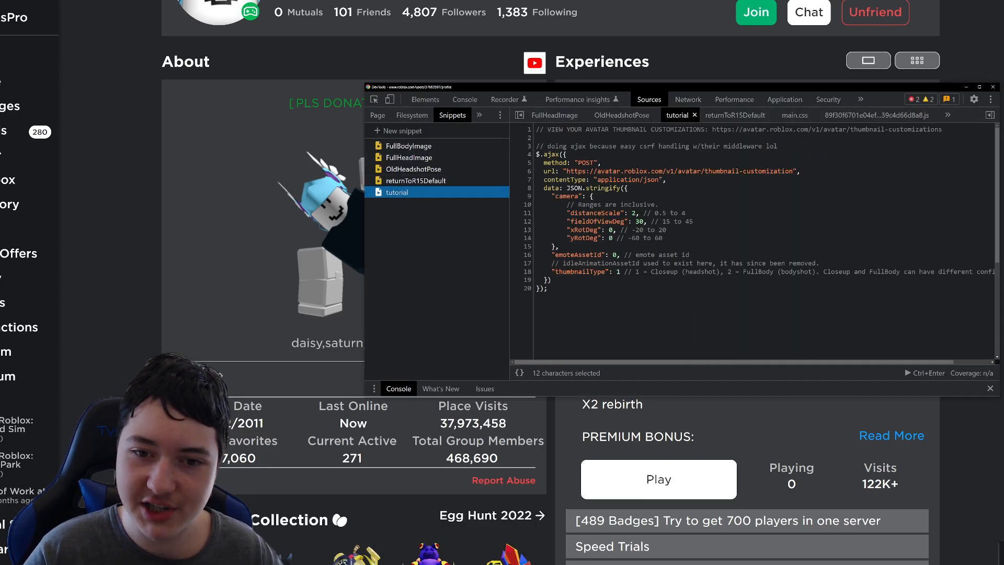
left_click(617, 271)
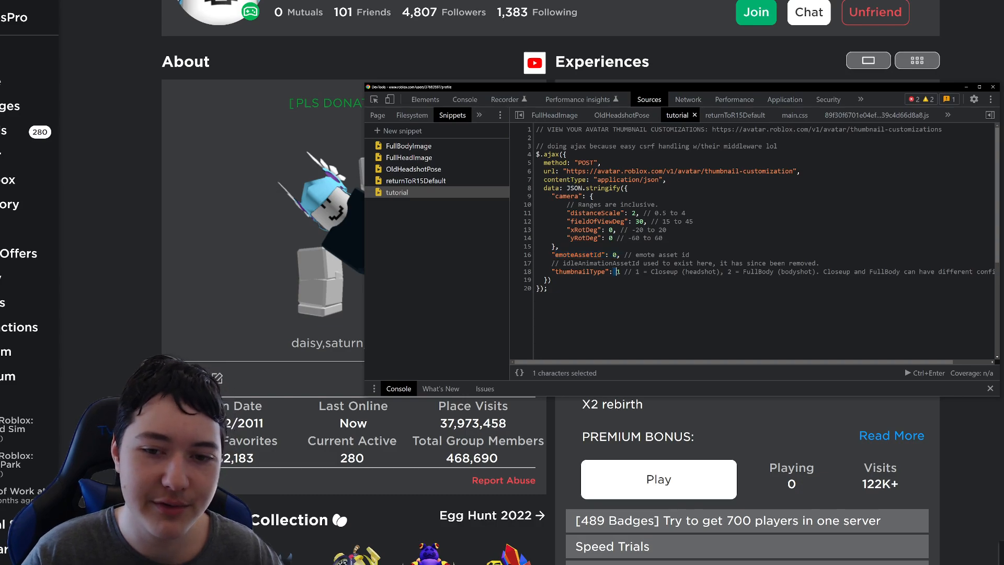
type("2")
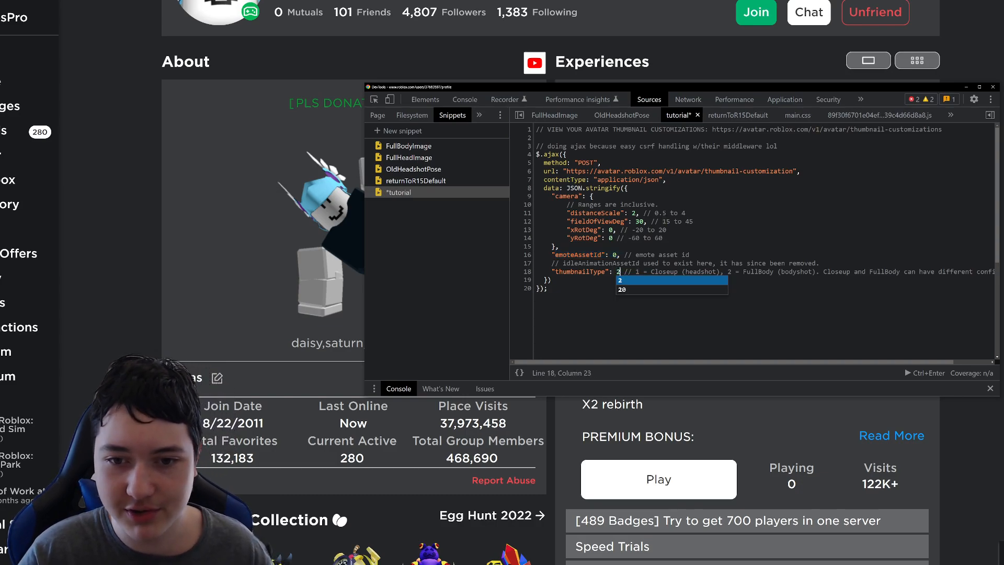
left_click(992, 86)
type("4")
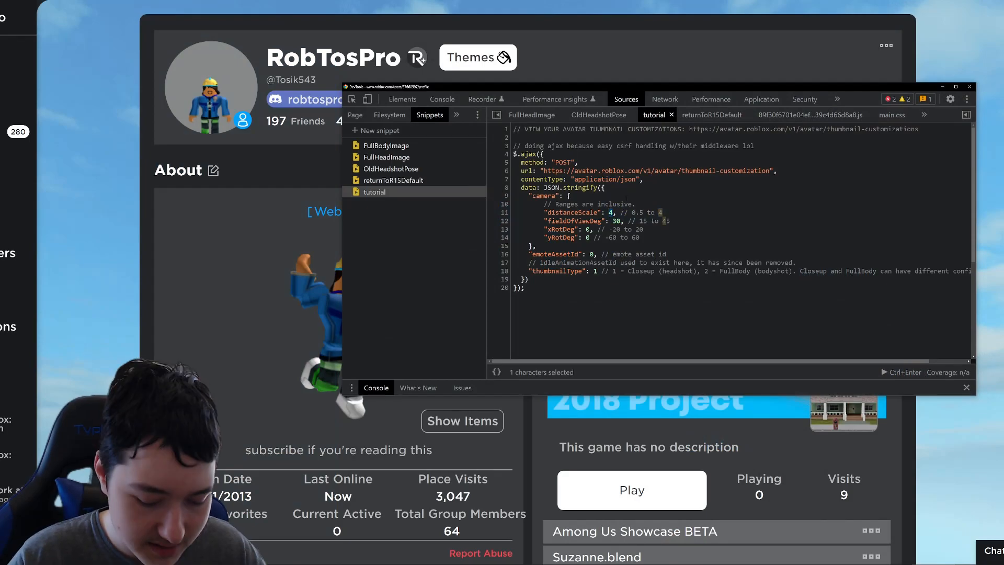
- Replace the snippet's camera values, entering 1 and then 20
type("1")
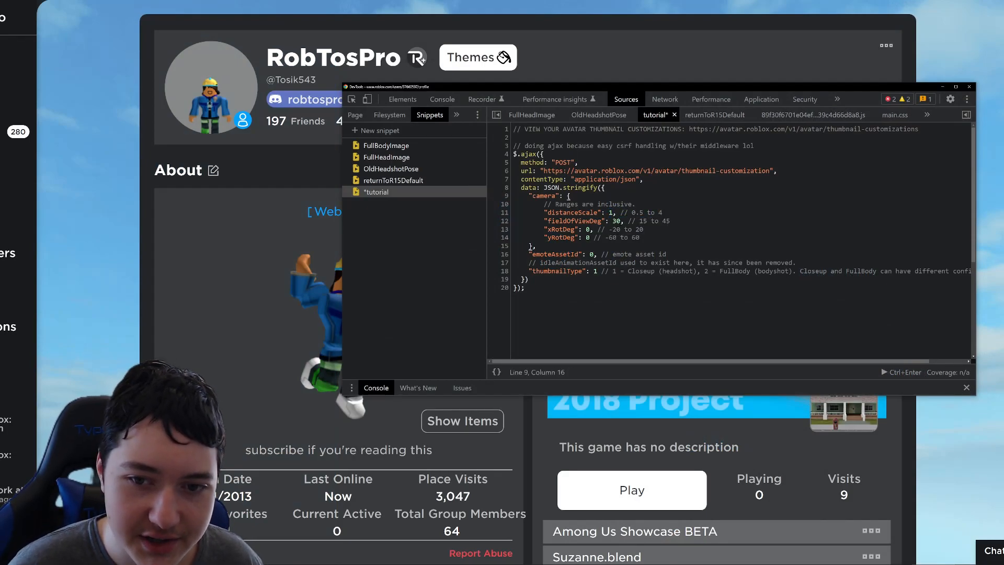
double_click(611, 220)
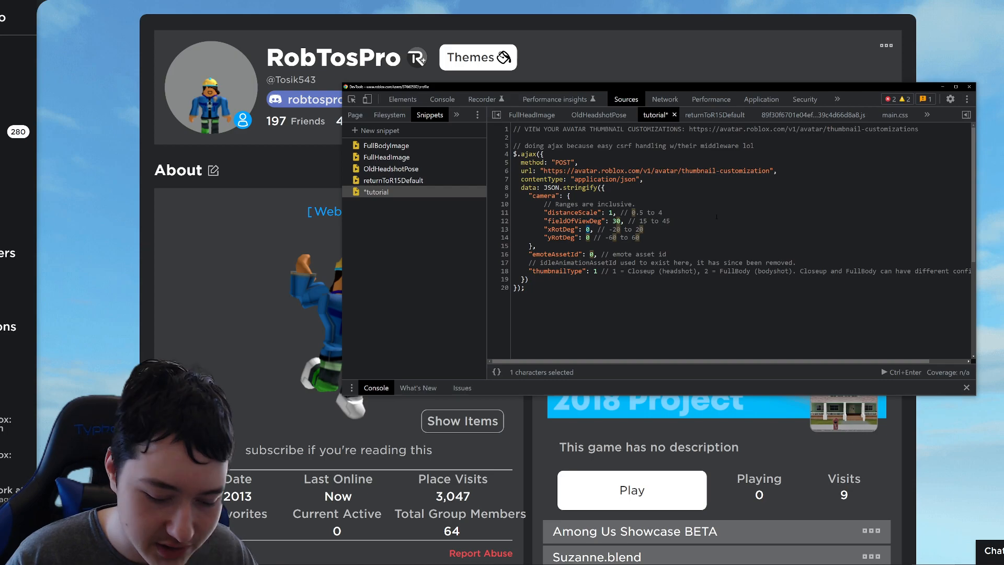
type("20")
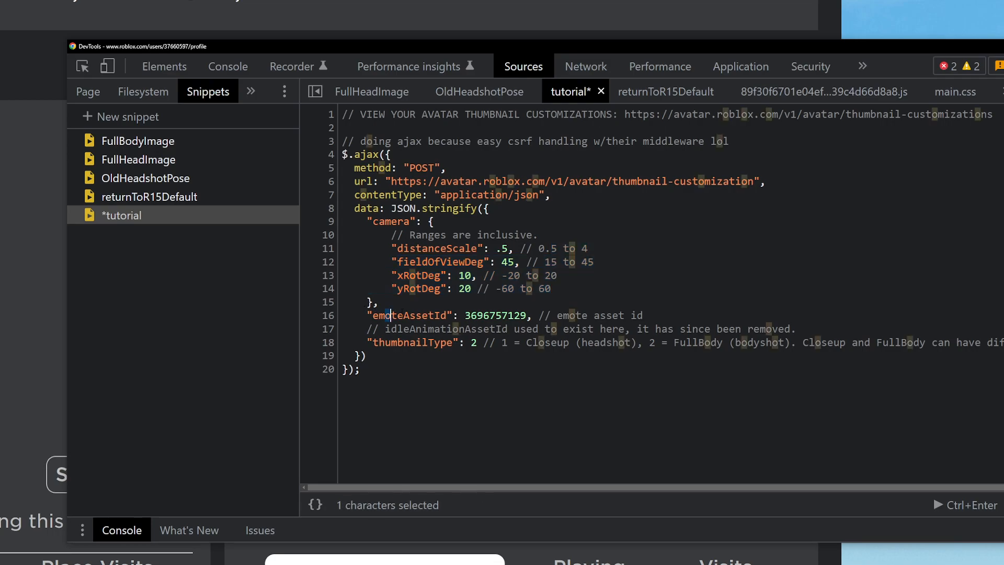
- Select the emoteAssetId value, then move on to the saved outfits page
double_click(496, 314)
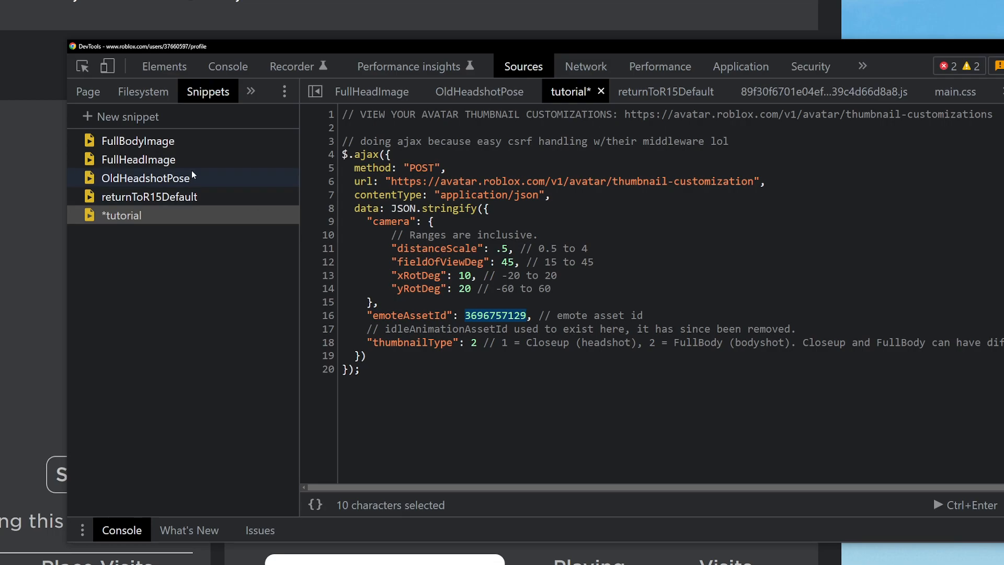
left_click(137, 141)
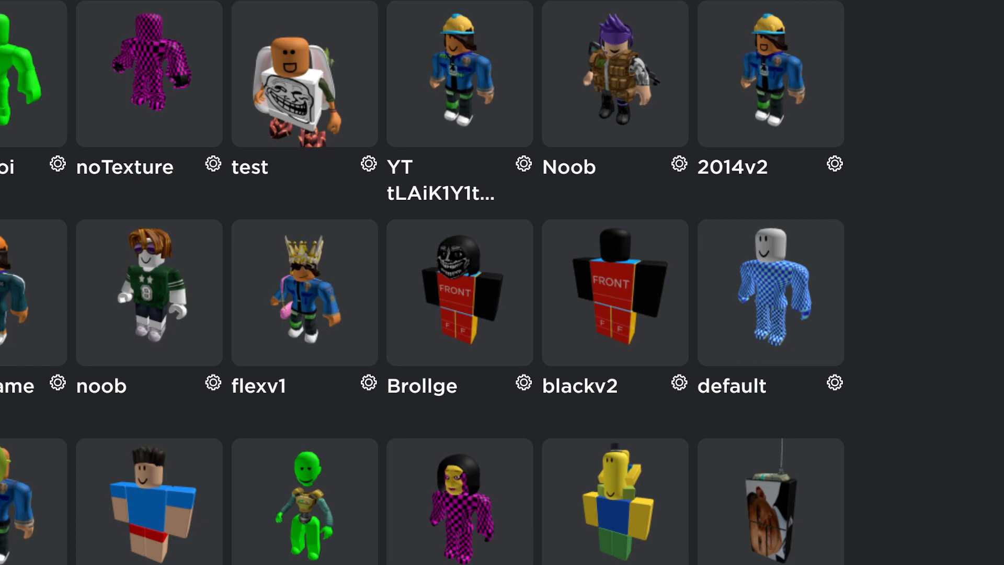
- Scroll through the outfits grid and down the profile to Experiences
scroll("down", 3)
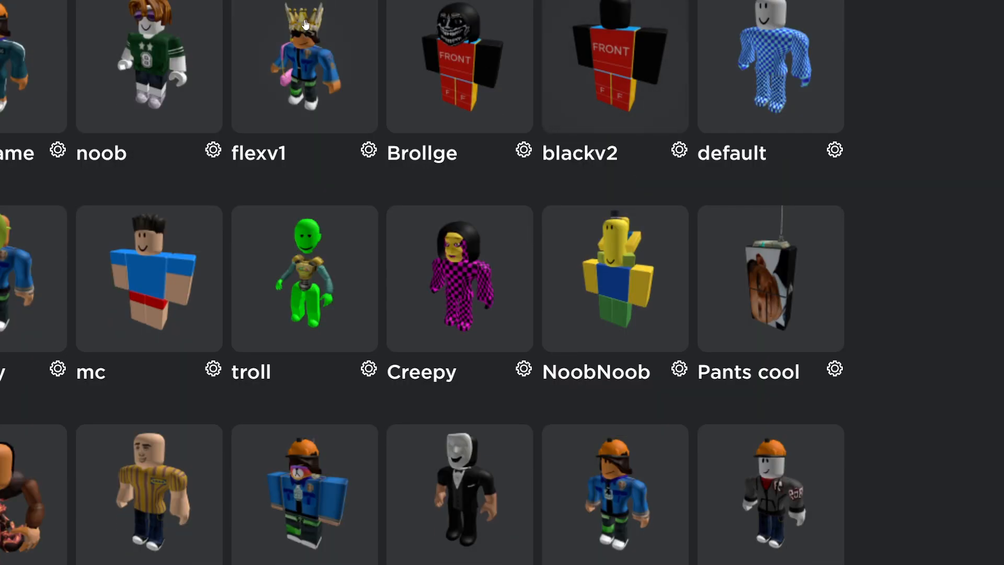
scroll("down", 3)
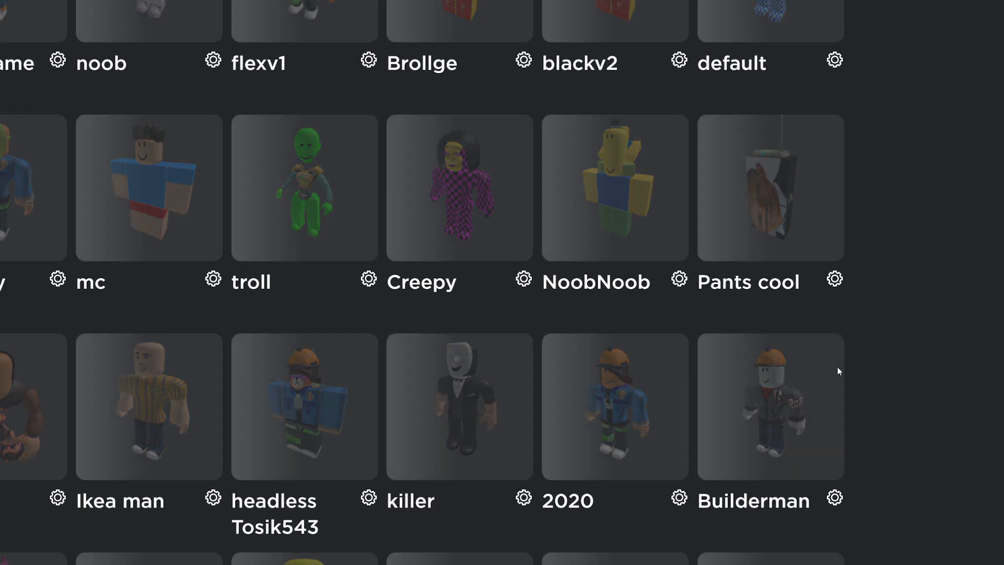
scroll("up", 3)
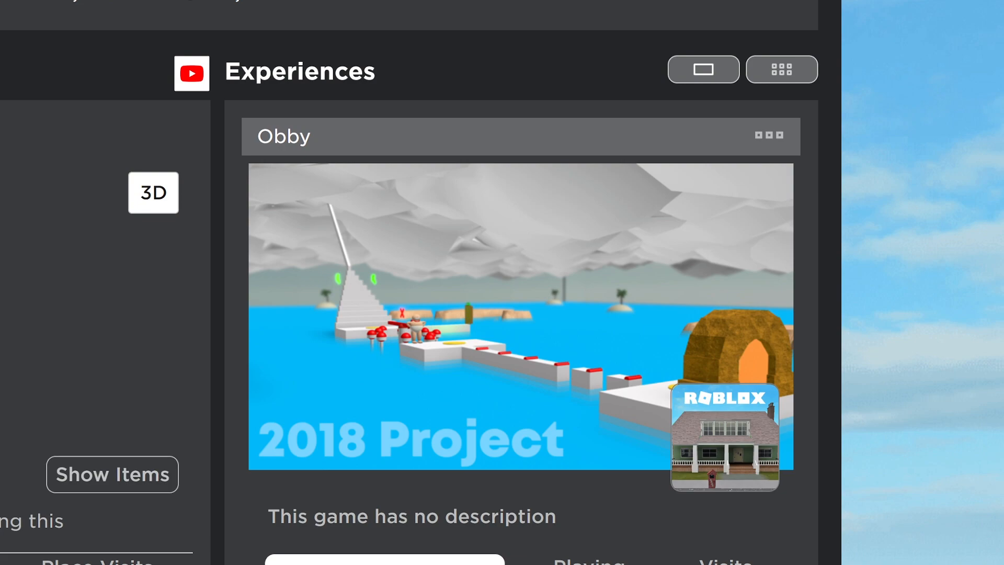
scroll("down", 3)
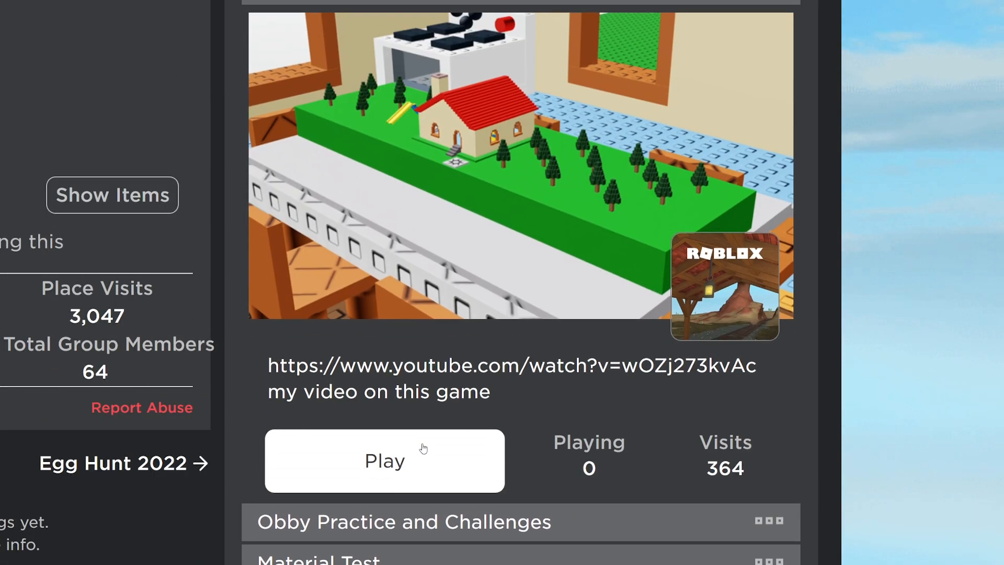
- Play the red-house game from the profile's experiences
left_click(383, 459)
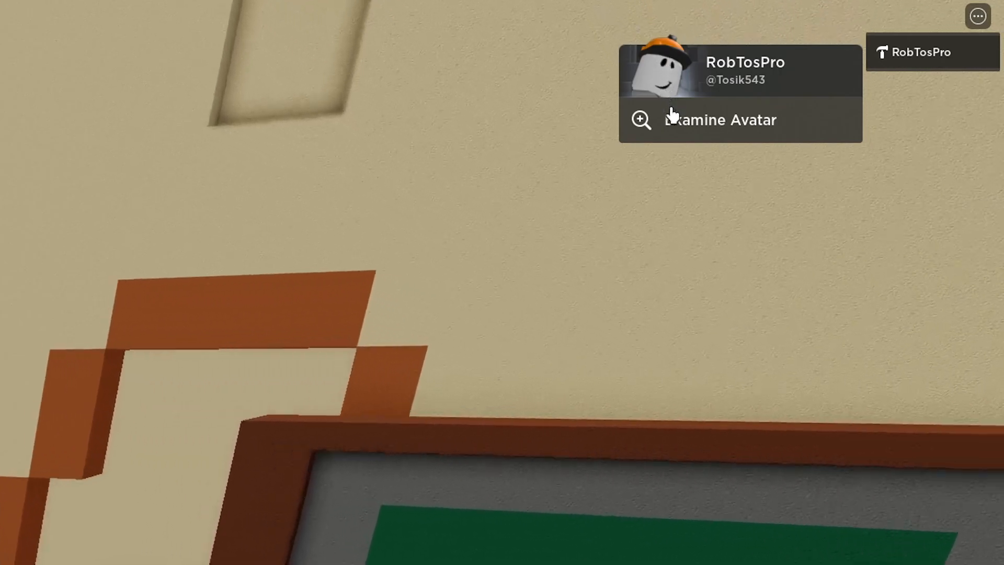
- Examine your own avatar in-game, then close the inspection view
left_click(719, 119)
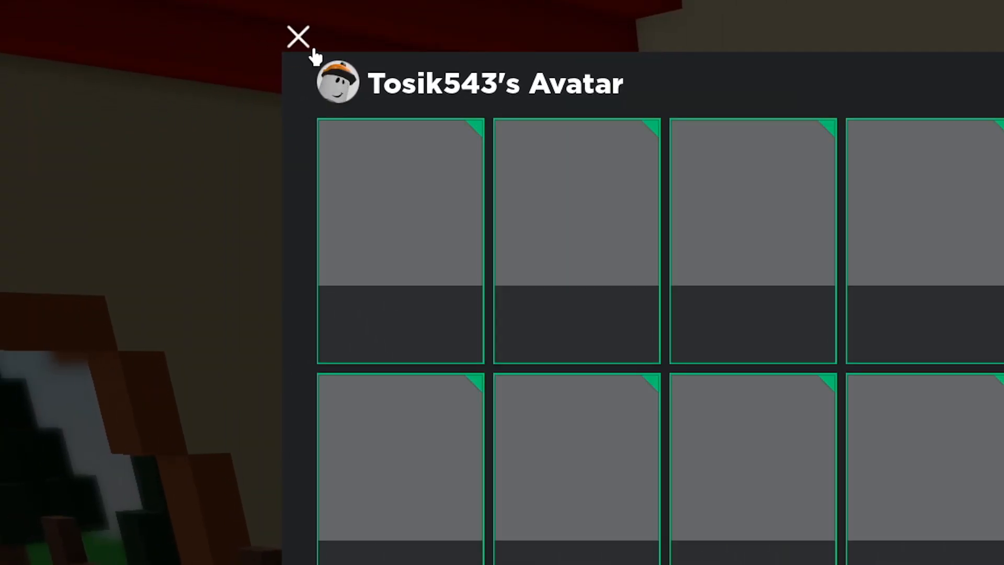
left_click(297, 36)
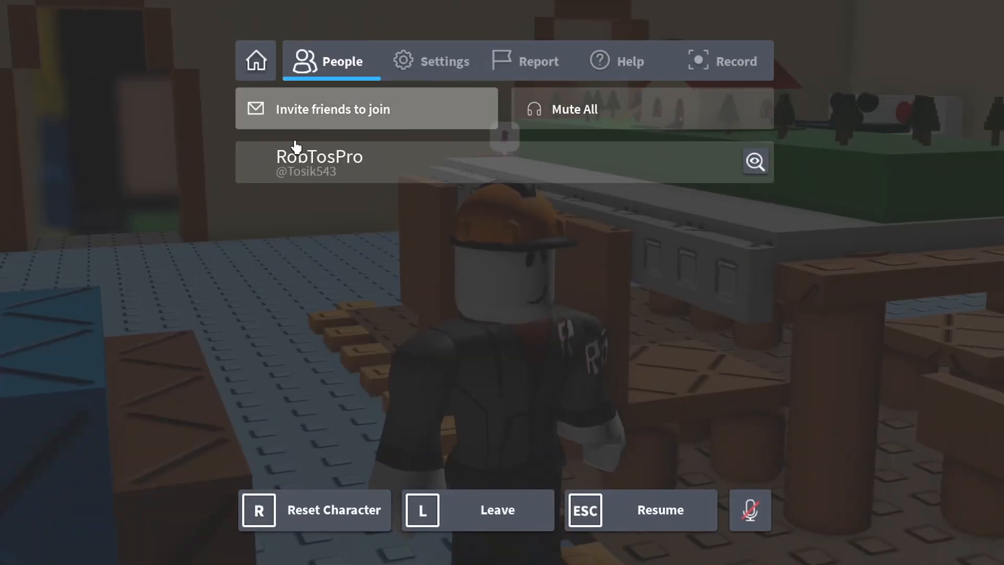